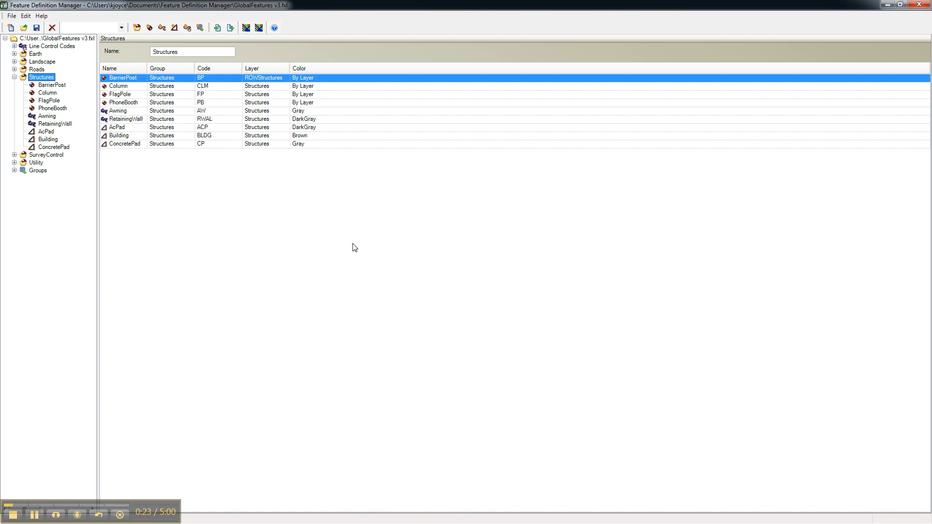
mouse_move(114, 176)
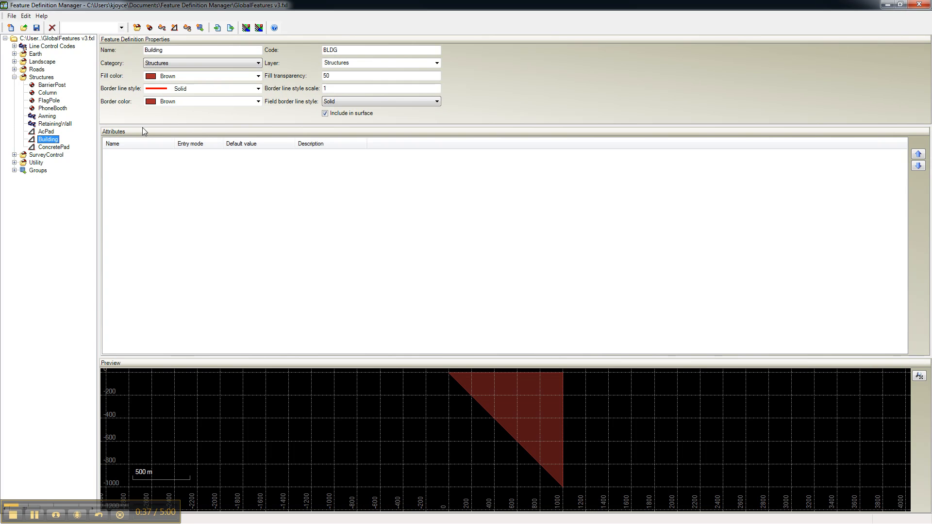
Review the Building definition under Structures with its BLDG code and brown polygon symbology.
left_click(381, 49)
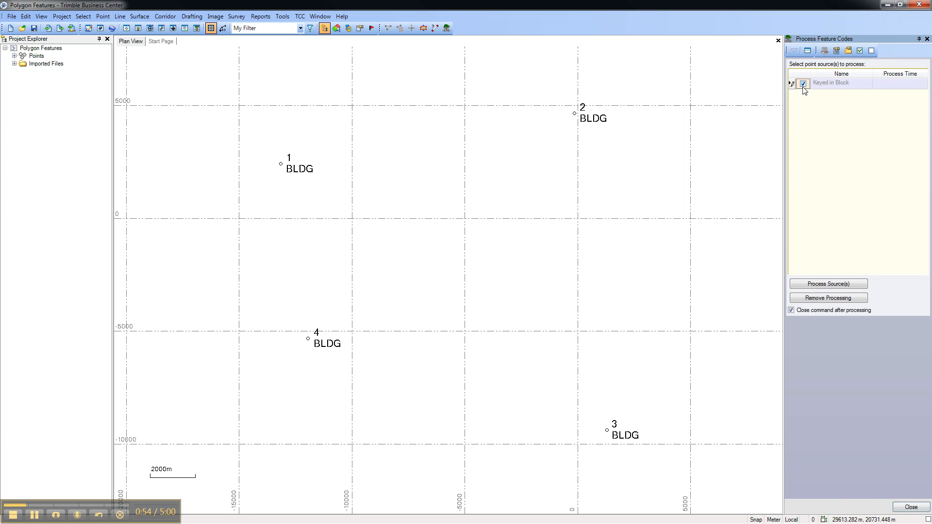
Process the Keyed in Block feature codes so points 1-4 form the brown BLDG polygon, then select it.
left_click(827, 284)
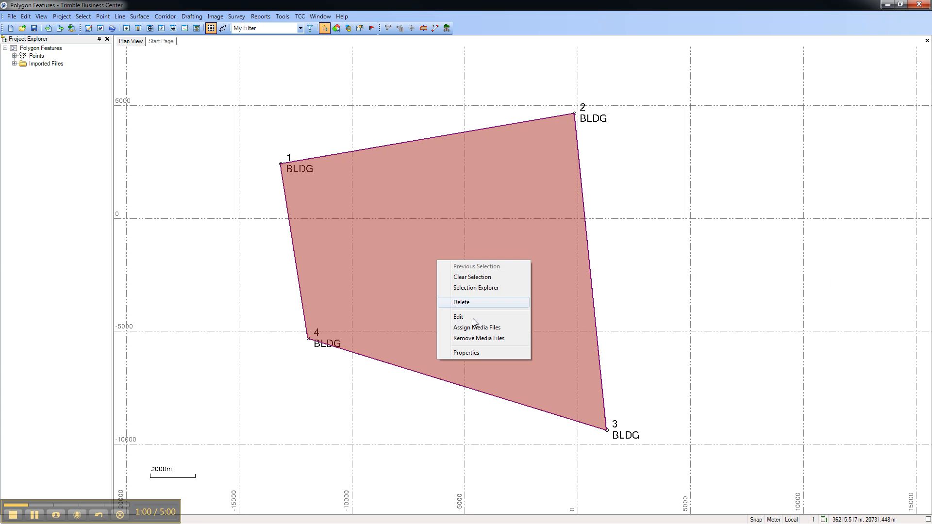
left_click(466, 353)
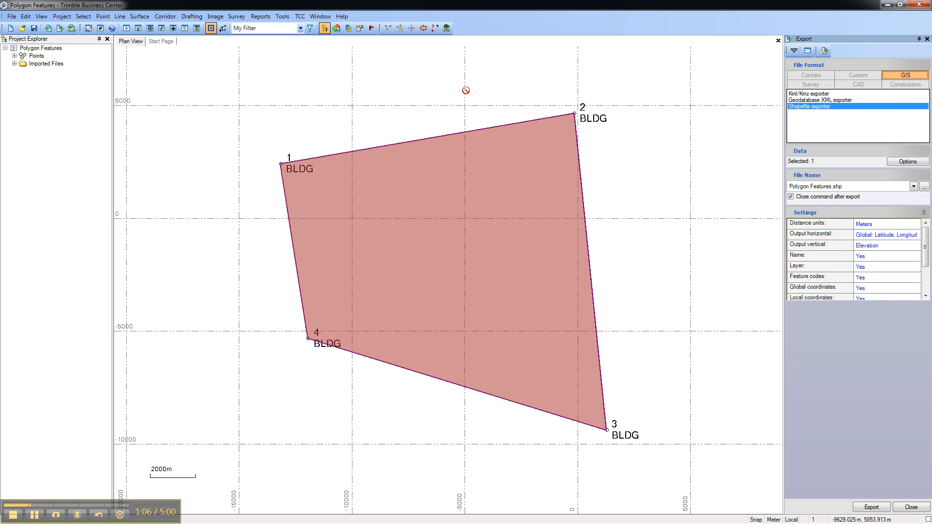
mouse_move(857, 89)
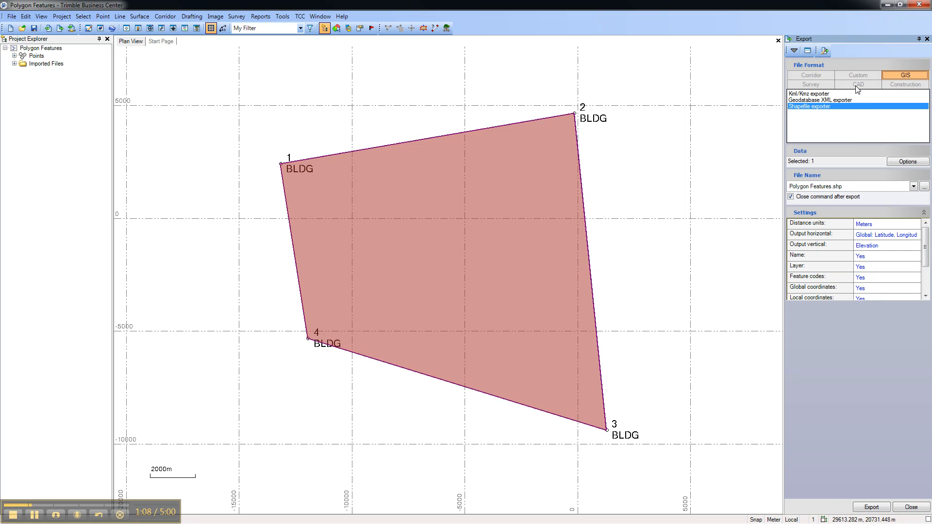